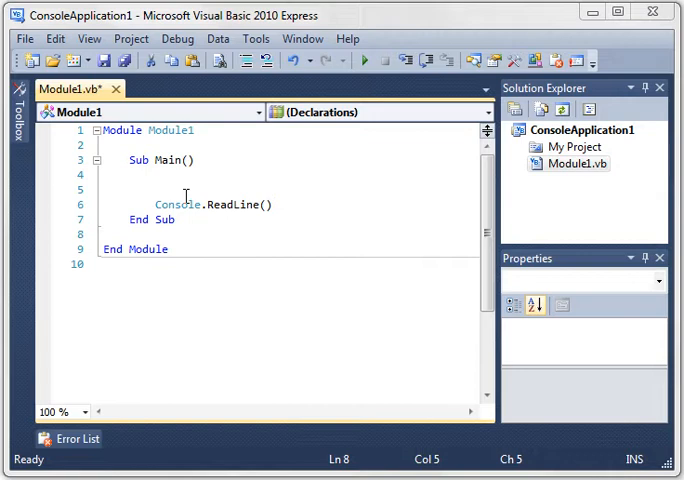
mouse_move(175, 192)
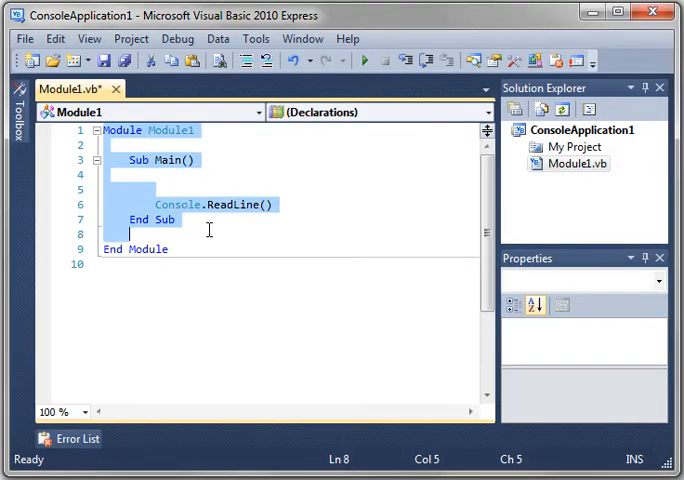
Add a new Class1.vb class to the project and insert blank lines inside its body.
left_click(245, 249)
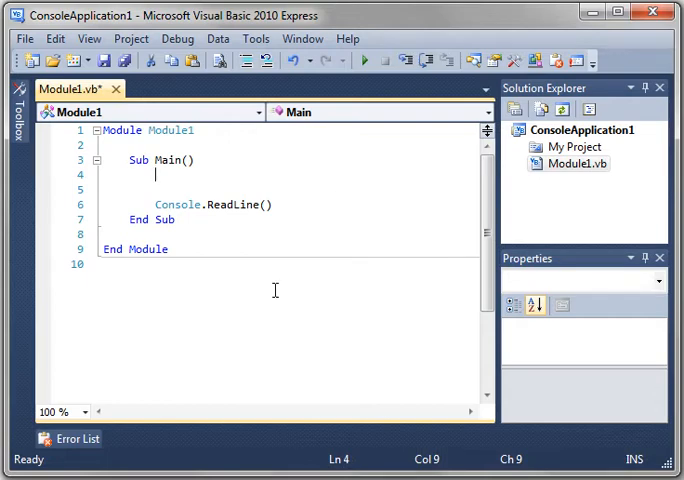
left_click(131, 38)
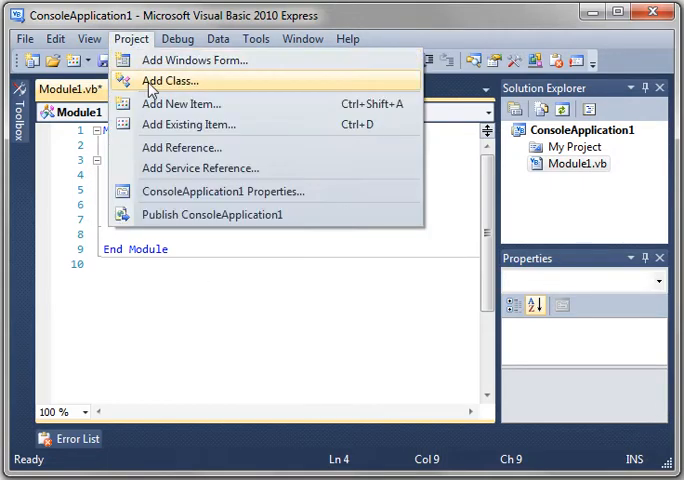
left_click(170, 80)
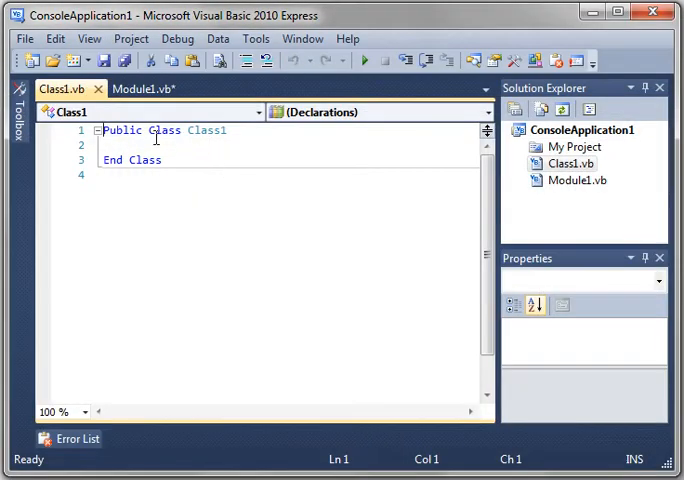
left_click(225, 130)
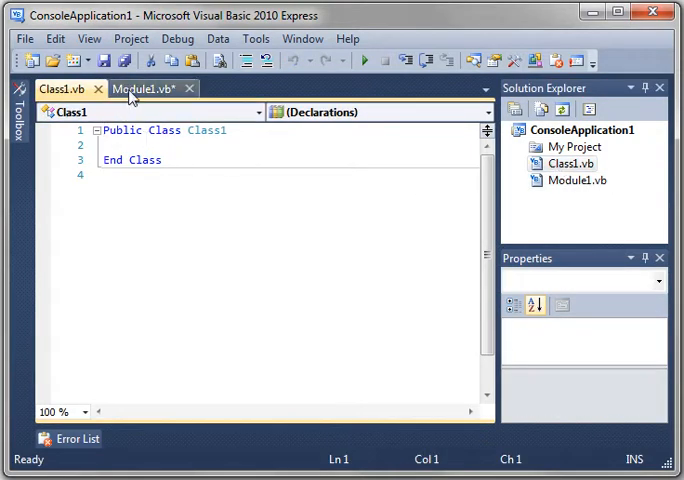
left_click(148, 88)
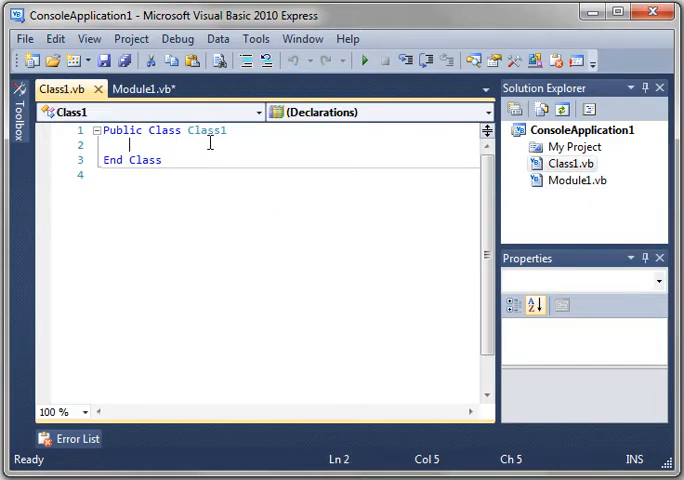
double_click(205, 130)
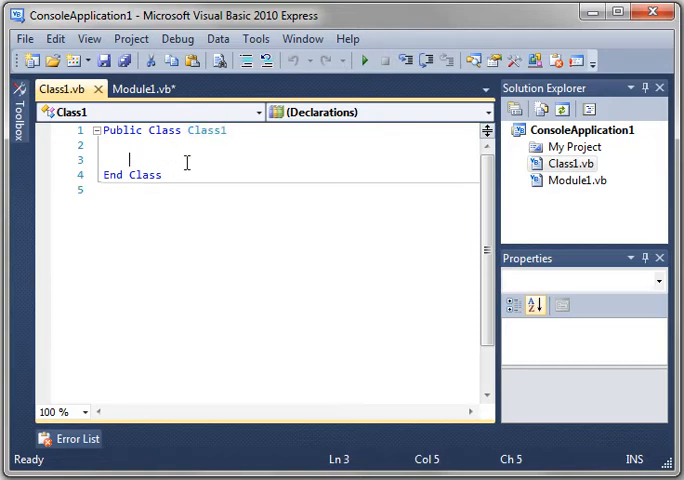
key("enter")
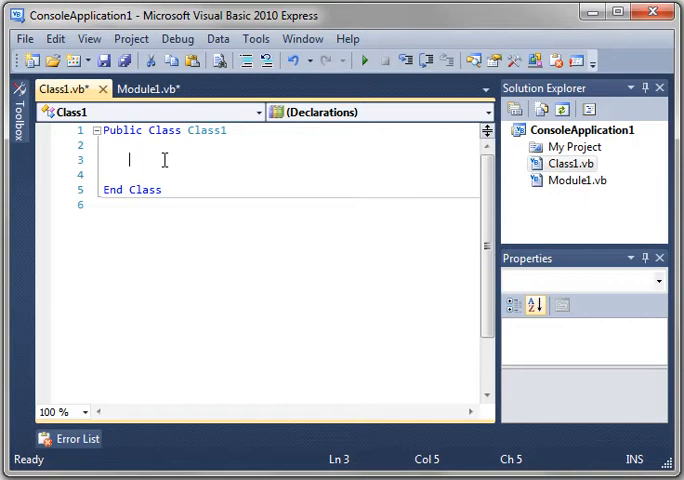
Declare Public Name As String and Private Age As Integer, and rename Class1 to Person.
type("pu")
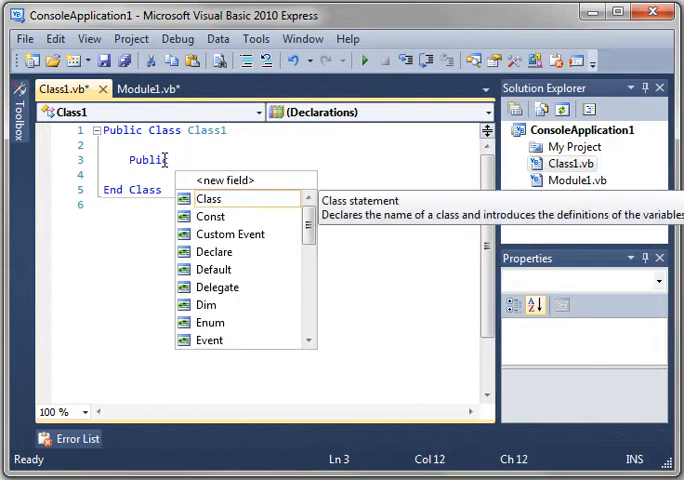
type("Name")
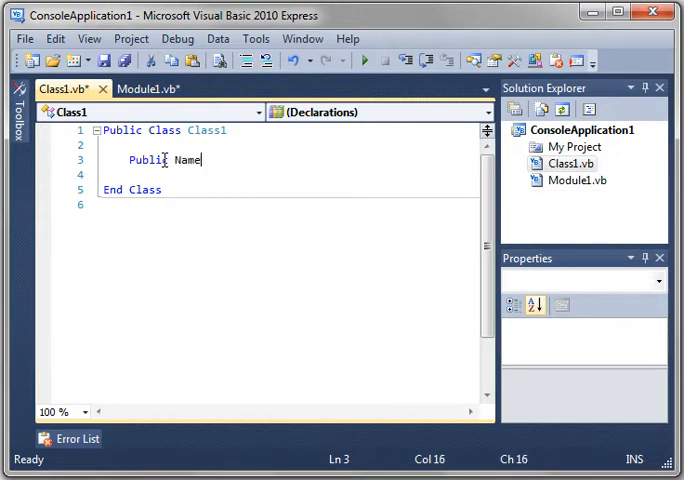
type("As string")
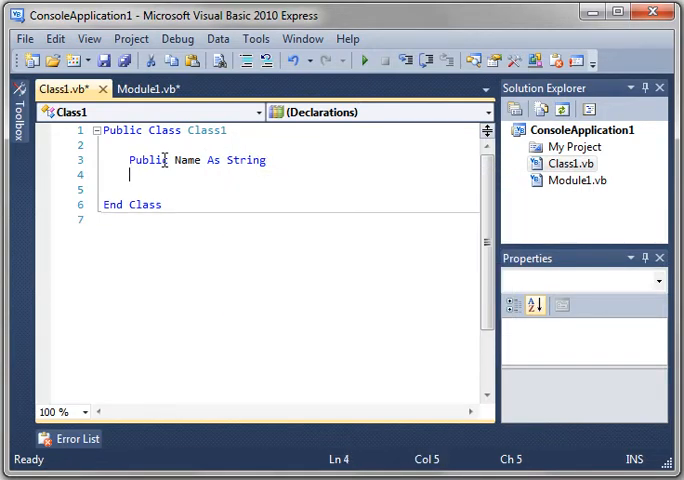
type("Private Age As")
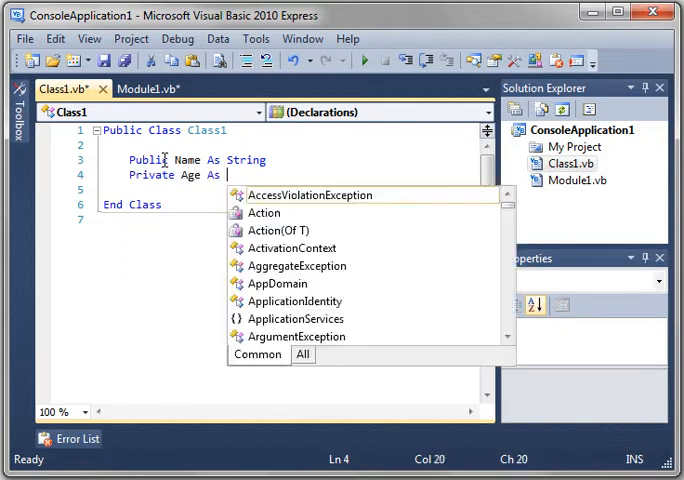
type("Integer")
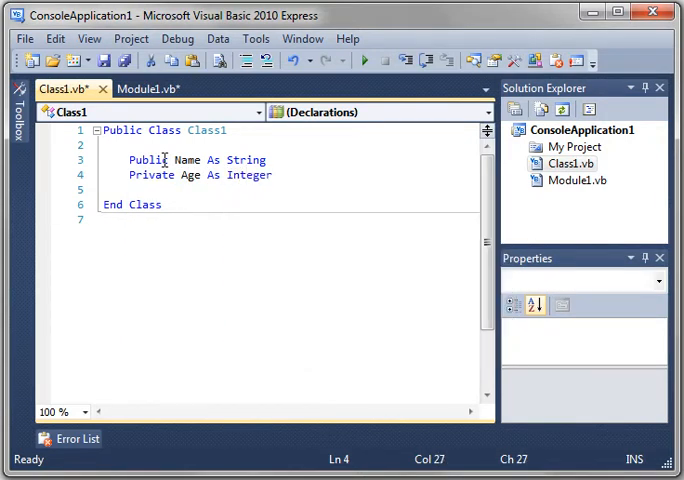
double_click(206, 130)
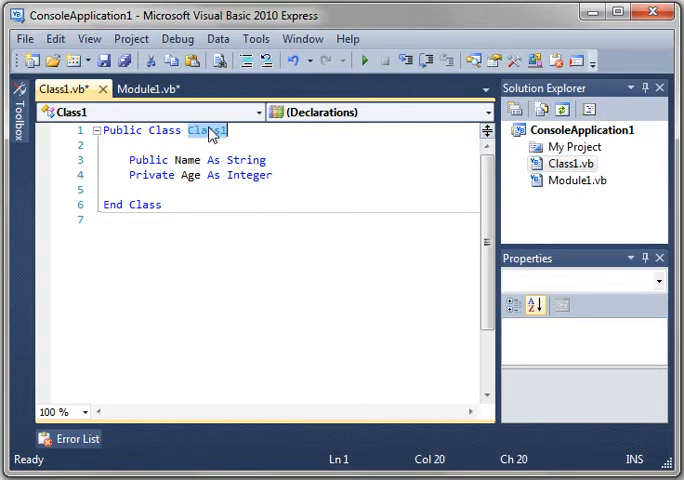
type("Person")
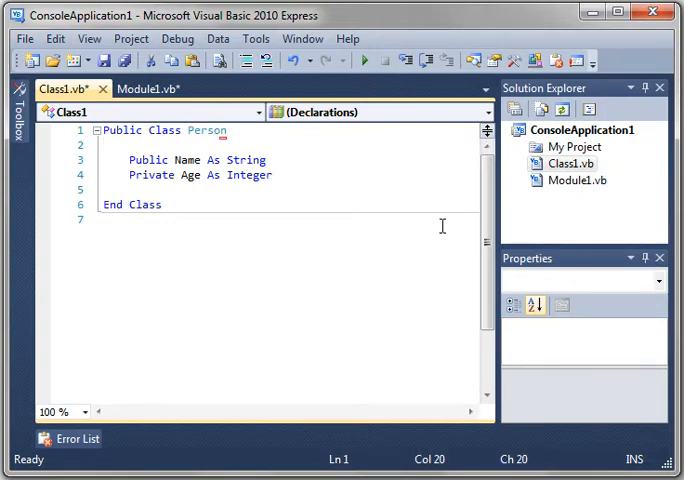
Rename Class1.vb to Person.vb in Solution Explorer and return to the code.
right_click(568, 163)
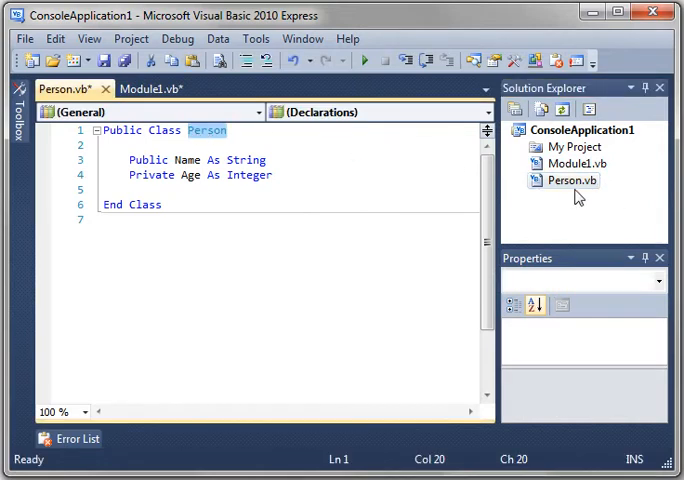
left_click(130, 189)
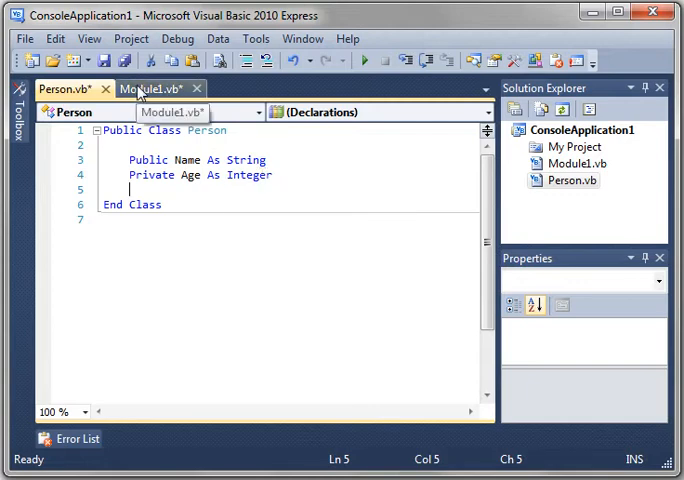
In Module1's Sub Main, add Dim MyFriend As Person = New Person.
left_click(160, 88)
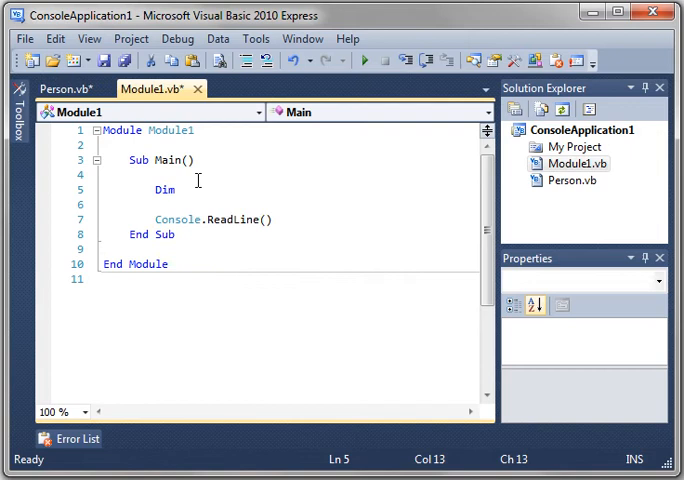
type("MyFriend")
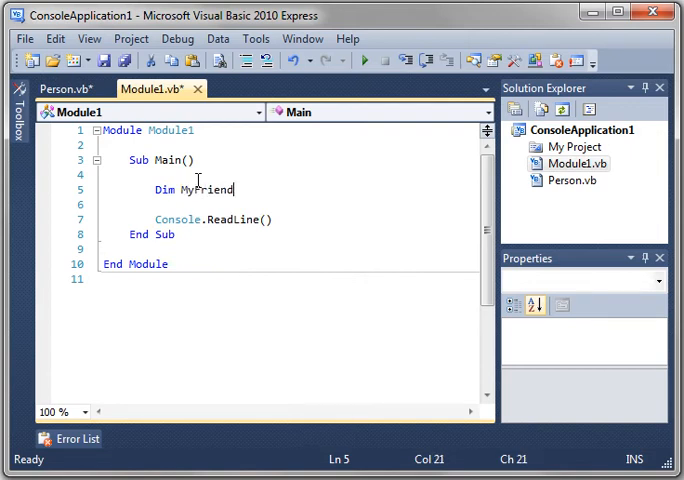
type("As per")
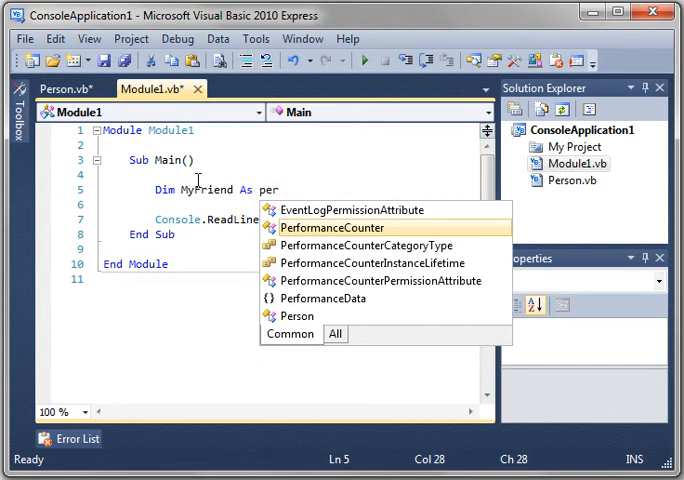
type("Person =")
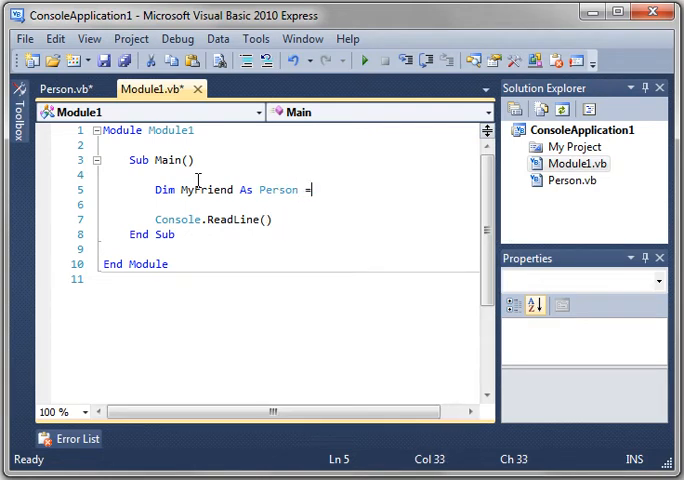
type("New person")
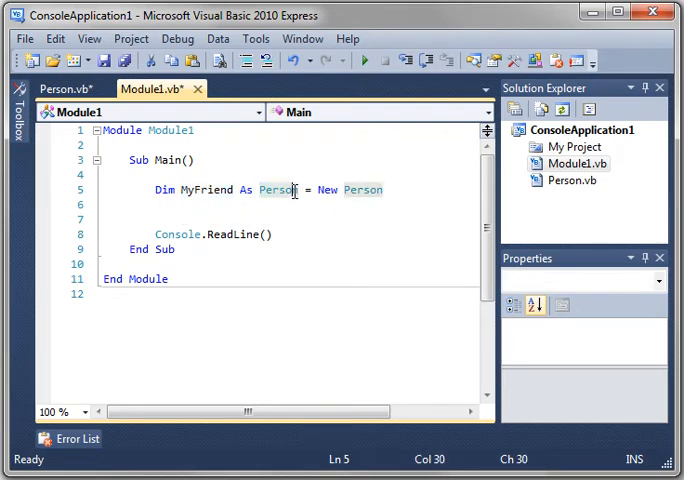
left_click(60, 89)
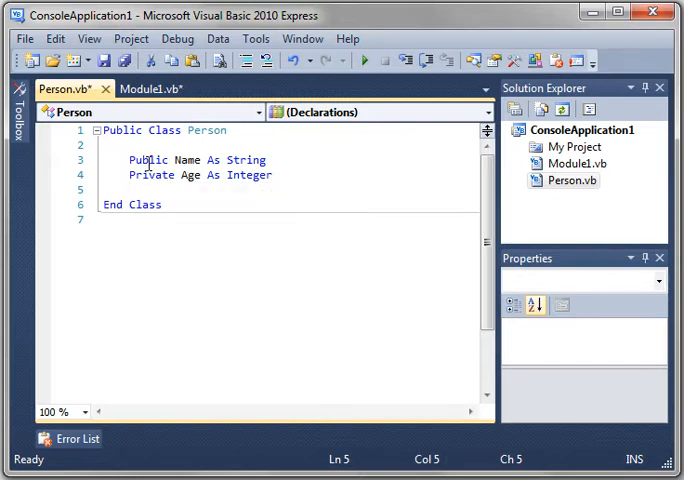
Retype the Person field declaration as Private Age As Integer.
double_click(152, 175)
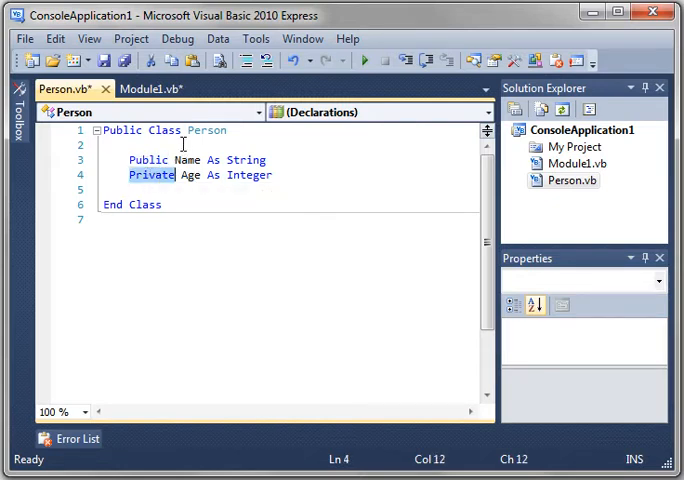
left_click(156, 159)
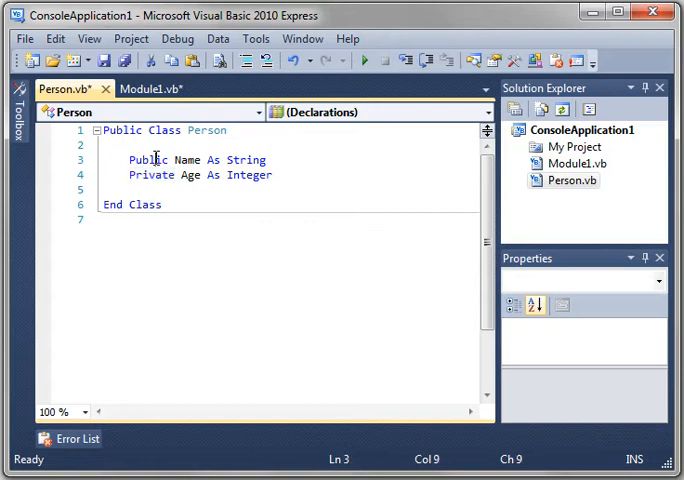
double_click(148, 160)
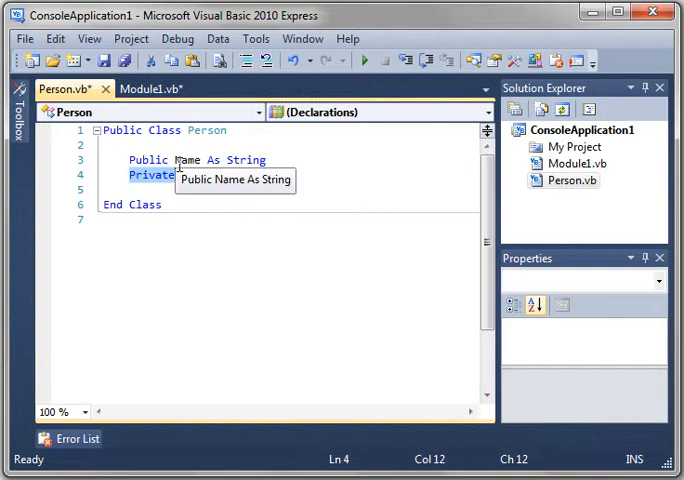
type("Age As Integer")
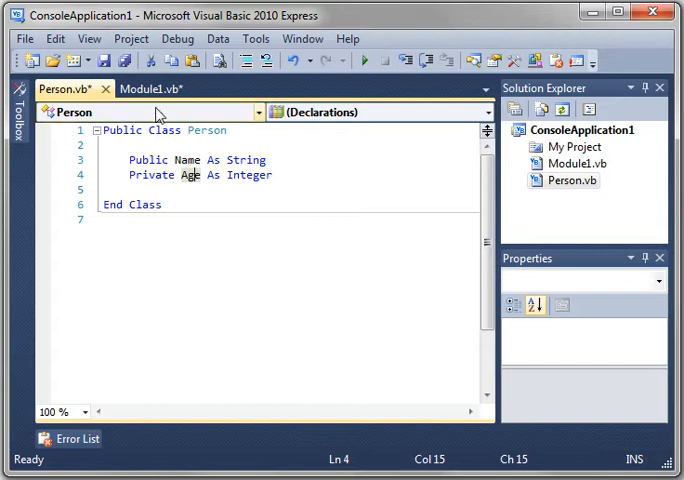
In Main, set MyFriend.Name to "Chad" and print it with Console.WriteLine.
left_click(155, 89)
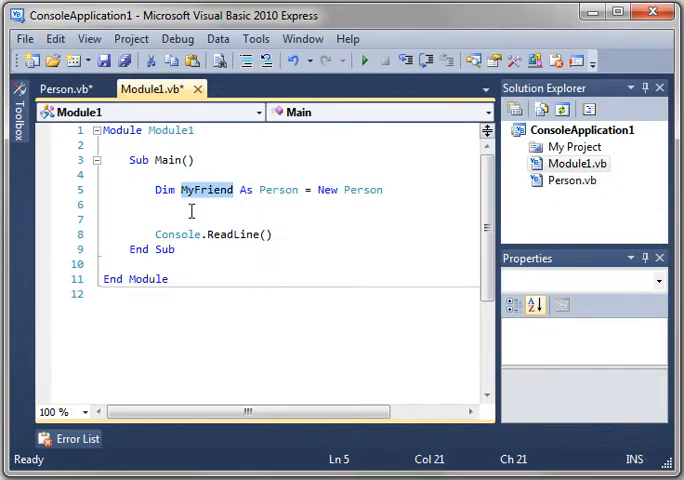
type("MyFriend.")
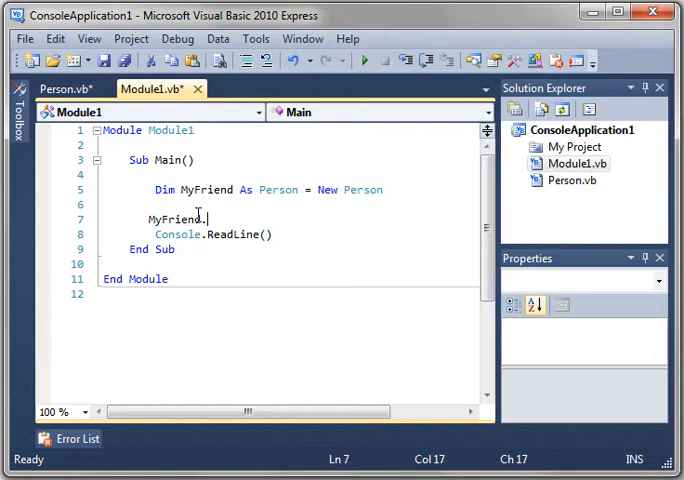
type("Name = \"Chad")
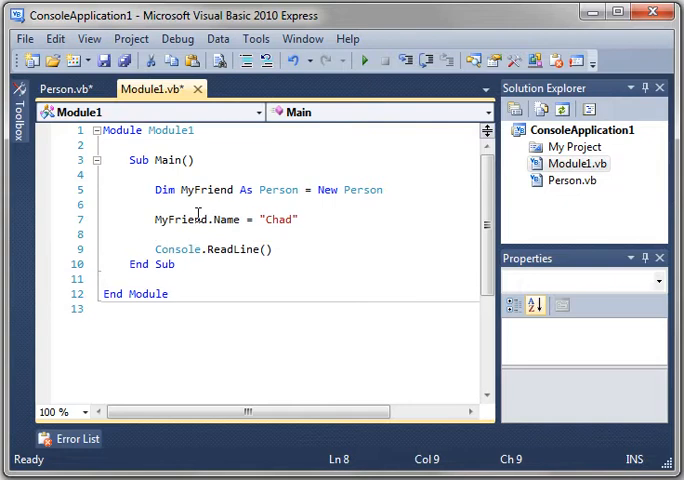
type("Console.")
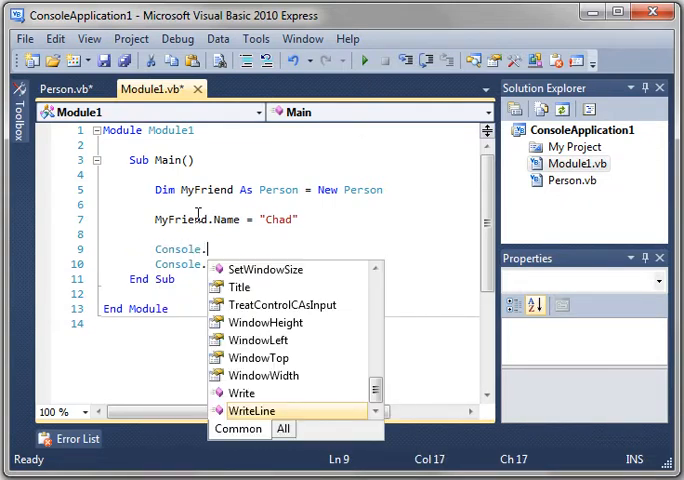
type("WriteLine(")
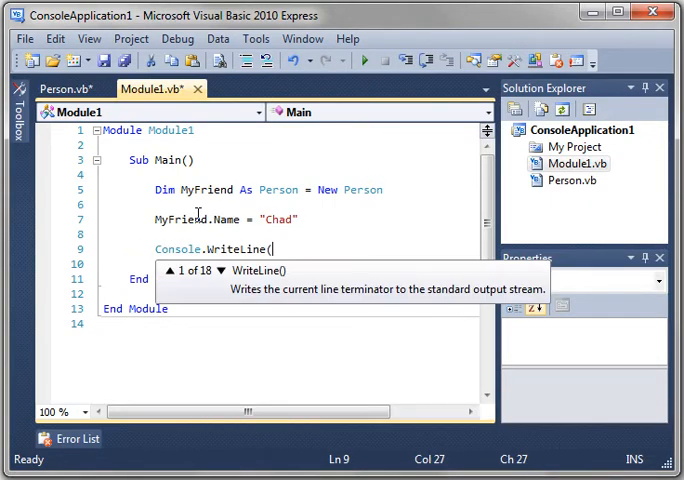
type("MyFriend.Name")
type("Console.ReadLine(")
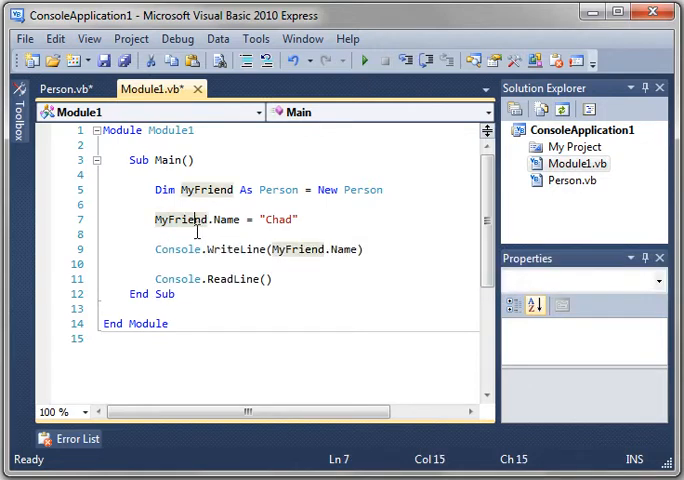
type("MyFriend.")
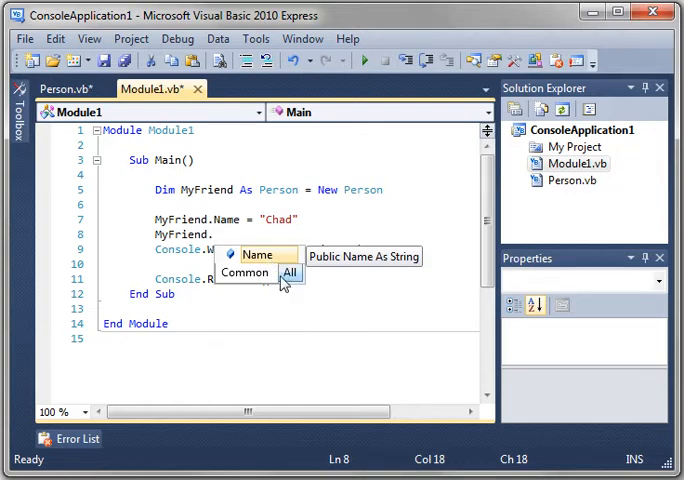
left_click(289, 273)
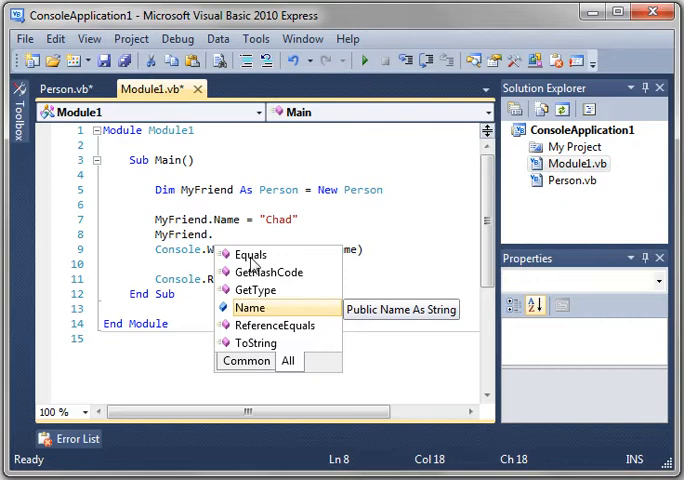
left_click(58, 89)
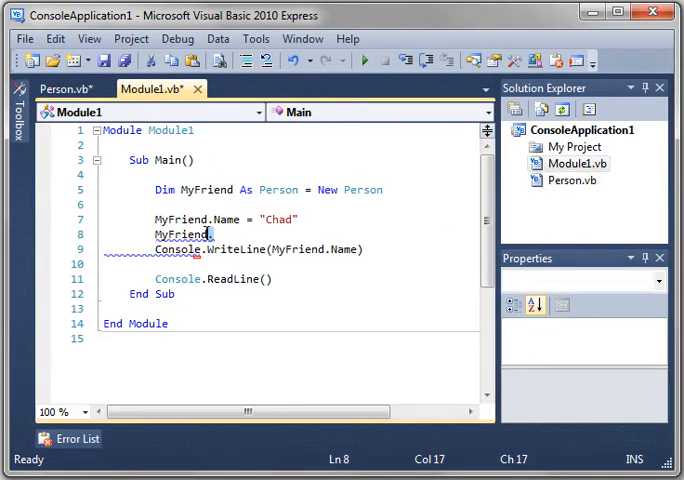
type(".")
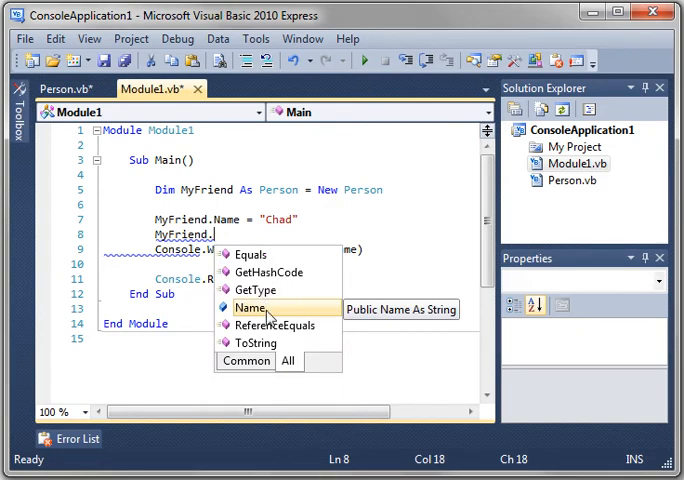
mouse_move(270, 360)
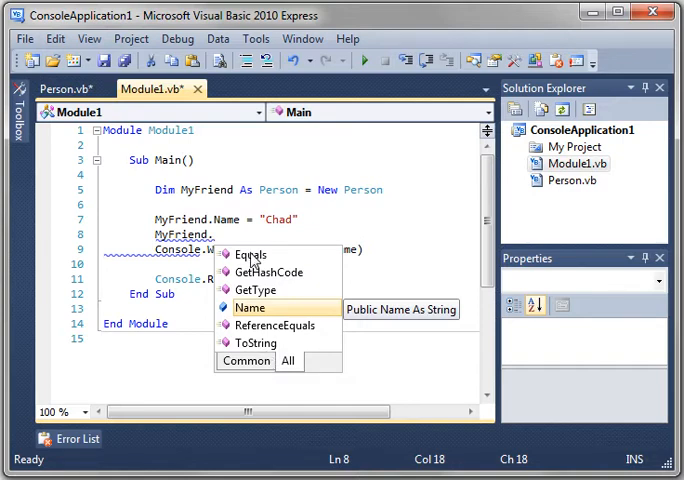
mouse_move(262, 353)
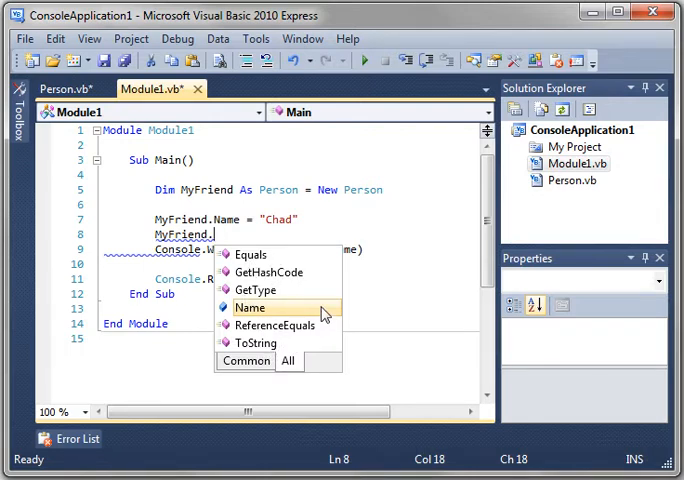
left_click(65, 89)
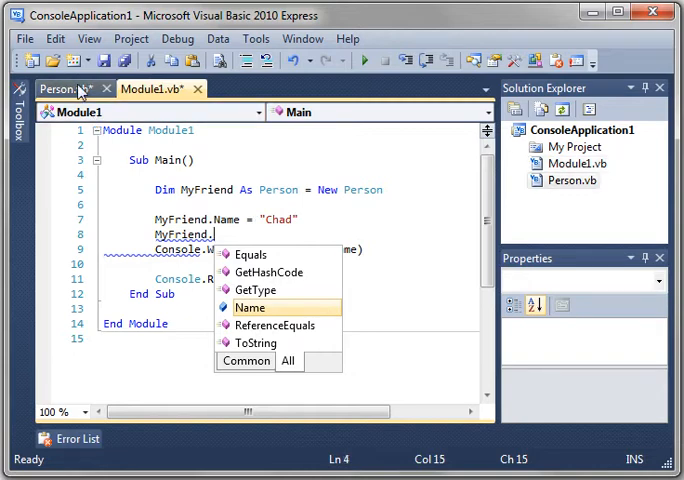
left_click(55, 89)
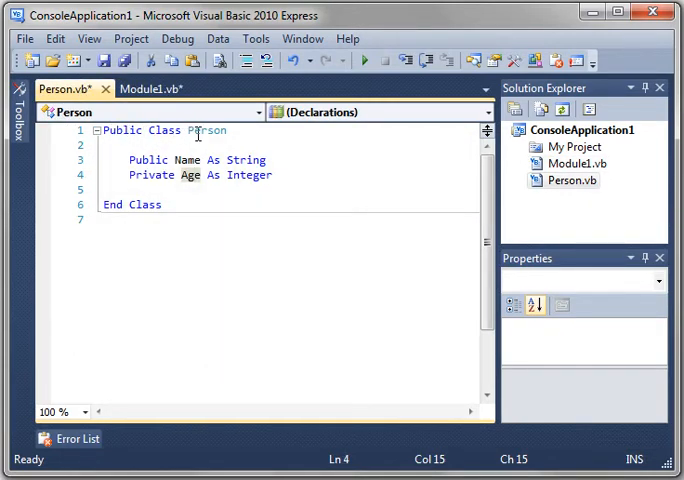
left_click(151, 89)
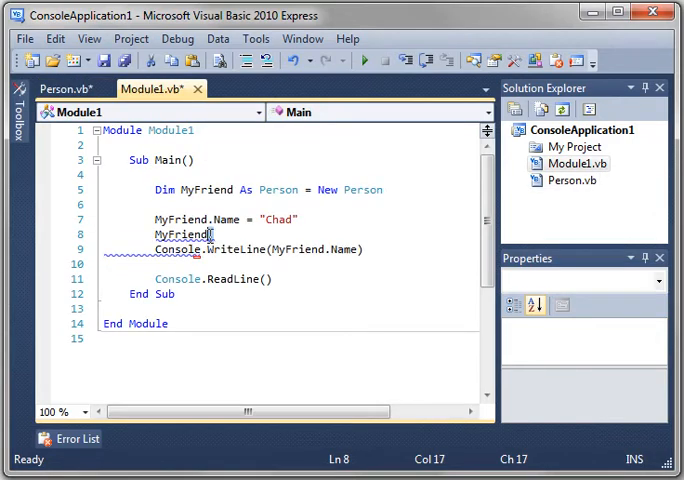
type(".")
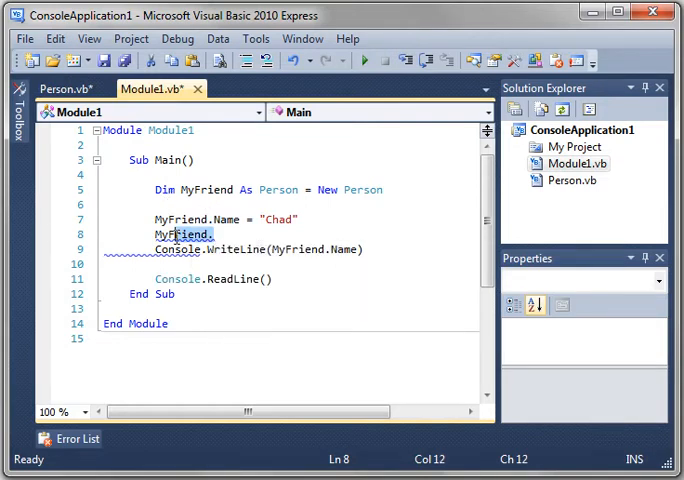
key("Delete")
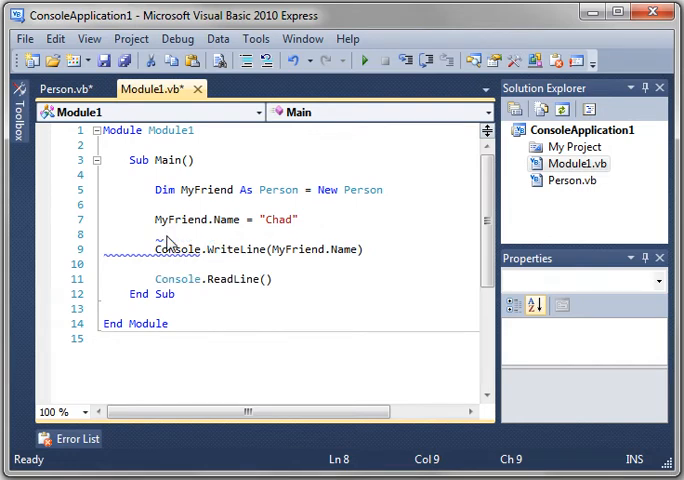
Add a Sub New constructor to Person that writes "new person created" to the console.
left_click(245, 307)
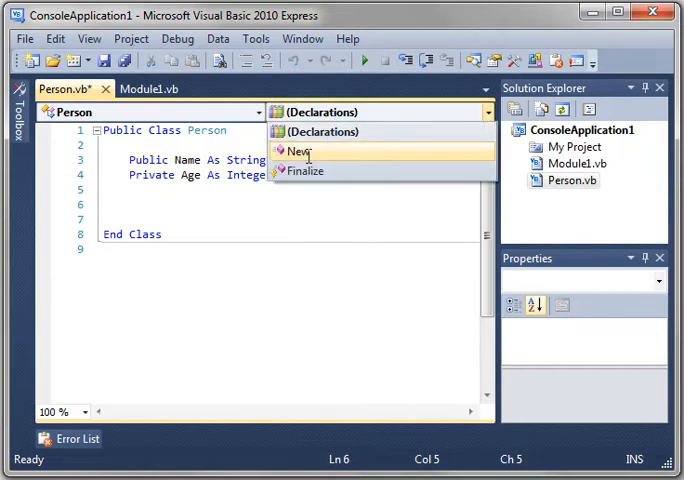
mouse_move(300, 151)
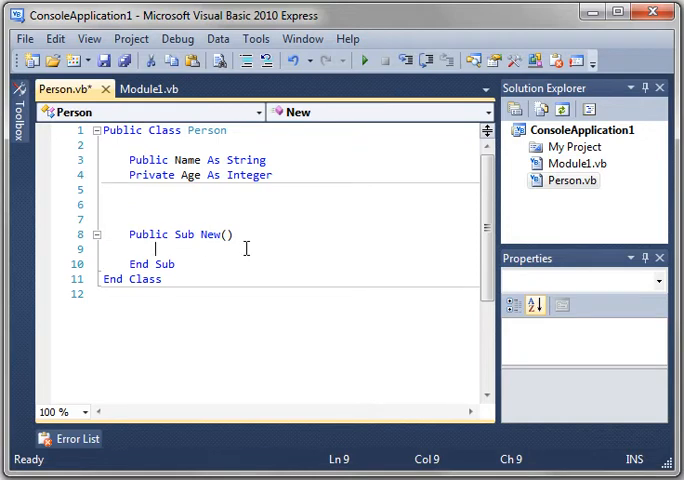
type("Cson1")
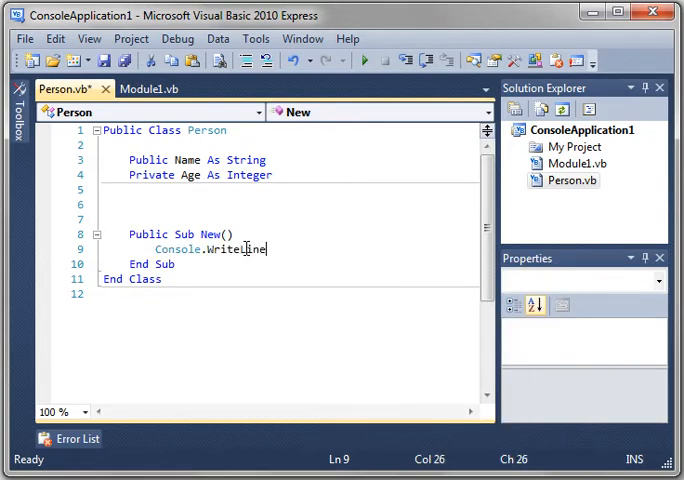
type("(\"new p")
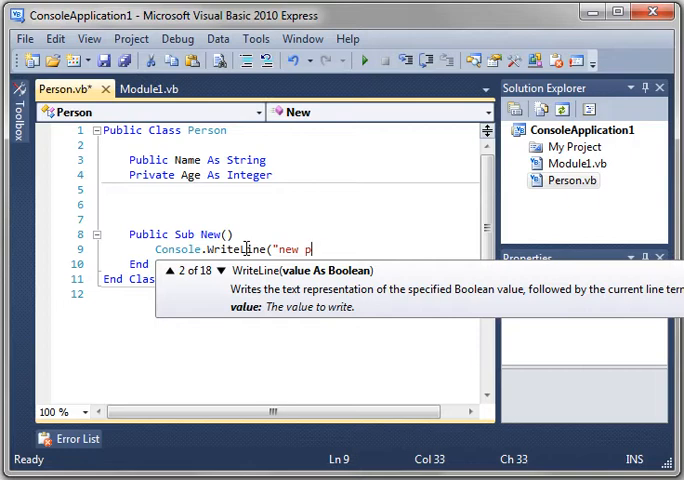
type("erson created")
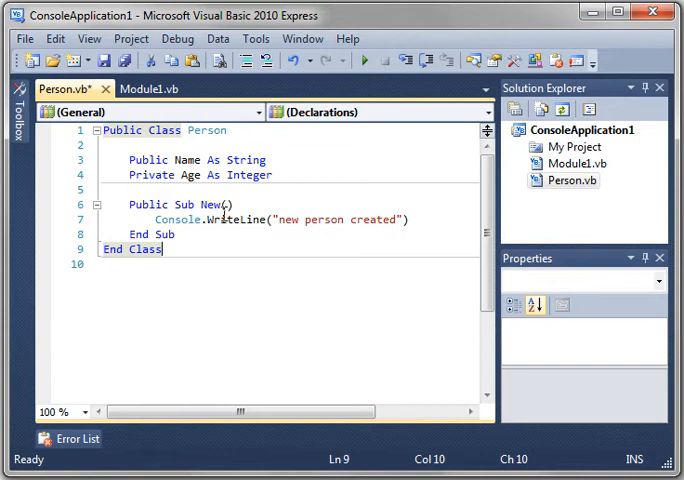
Run the program to see "new person created" and "Chad" printed, then return to Person.vb.
left_click(149, 89)
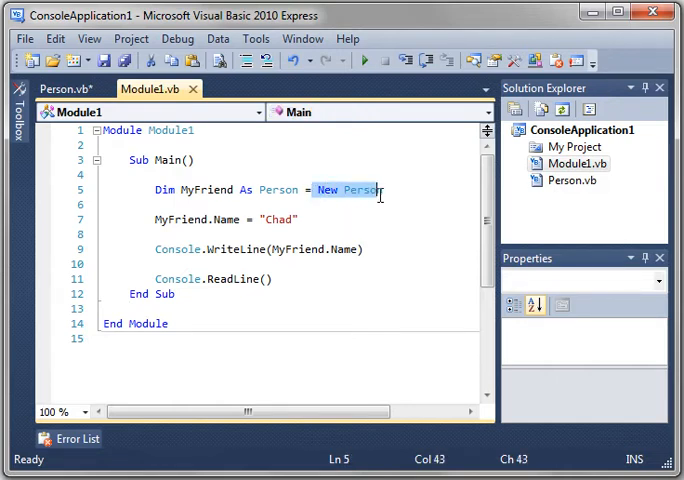
mouse_move(327, 208)
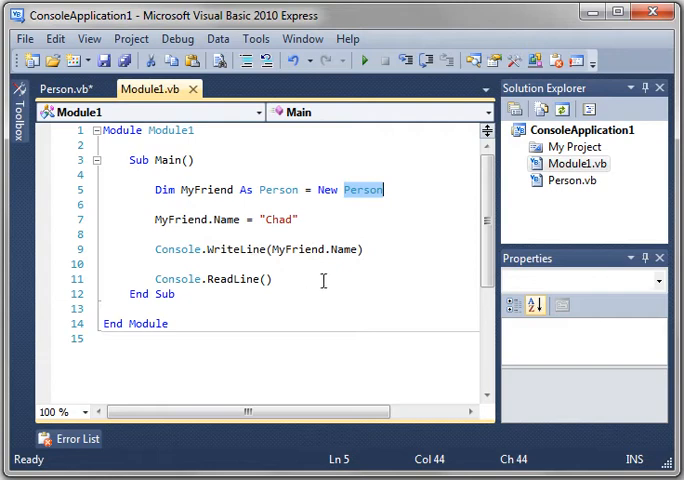
mouse_move(210, 219)
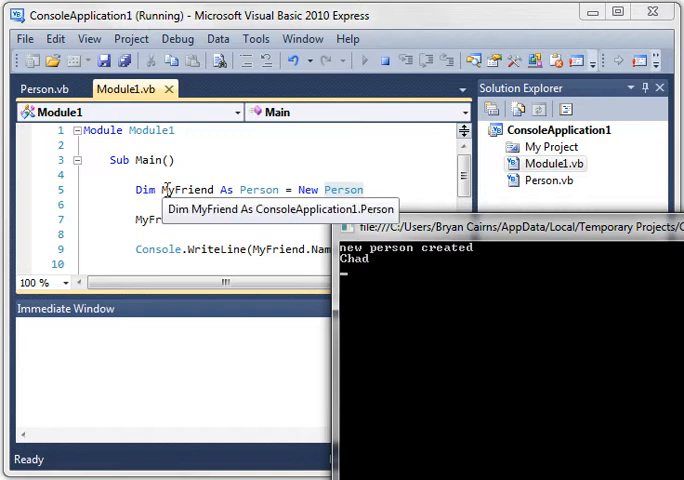
mouse_move(340, 189)
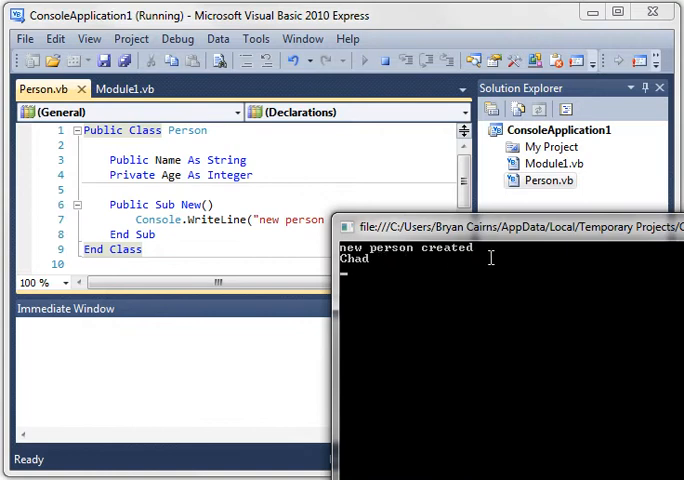
left_click(130, 89)
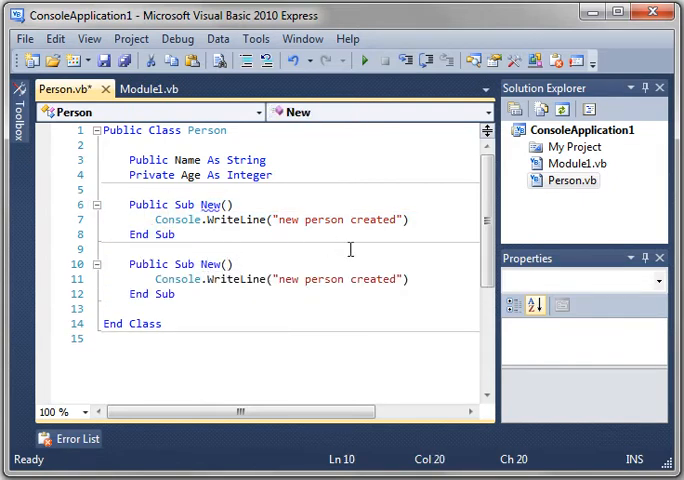
mouse_move(473, 267)
type("m")
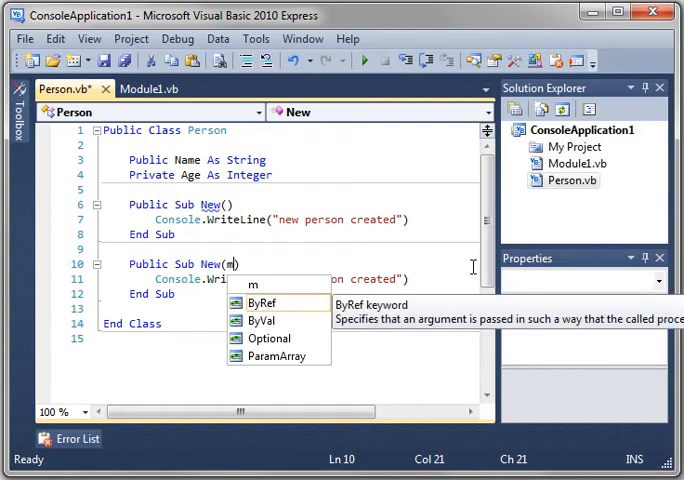
Add a New(ByVal mAge As Integer) constructor setting Me.Age and printing "new person created with age".
type("Age As")
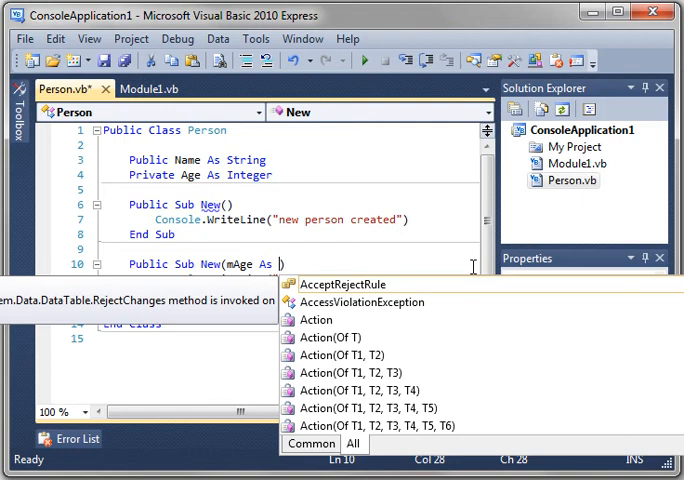
type("Integer)")
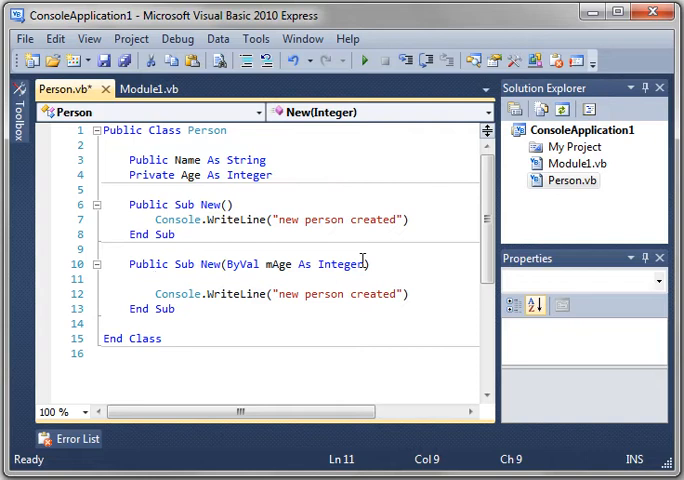
type("Me.a")
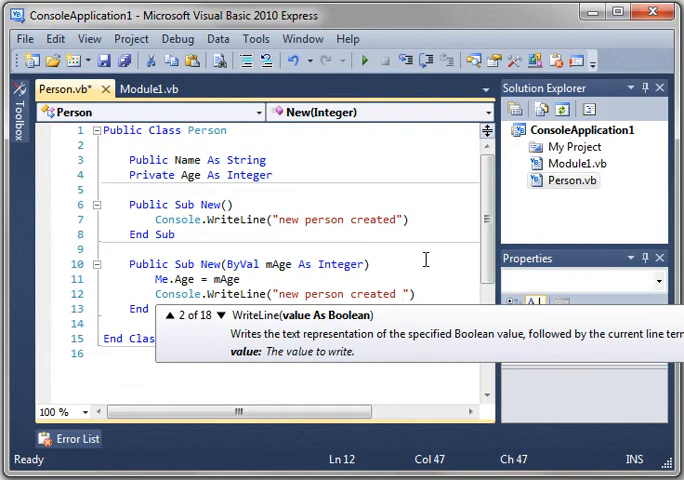
type("with age")
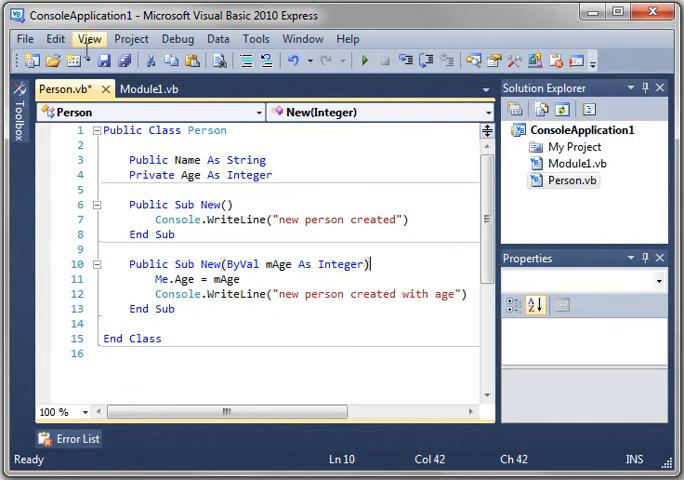
left_click(145, 89)
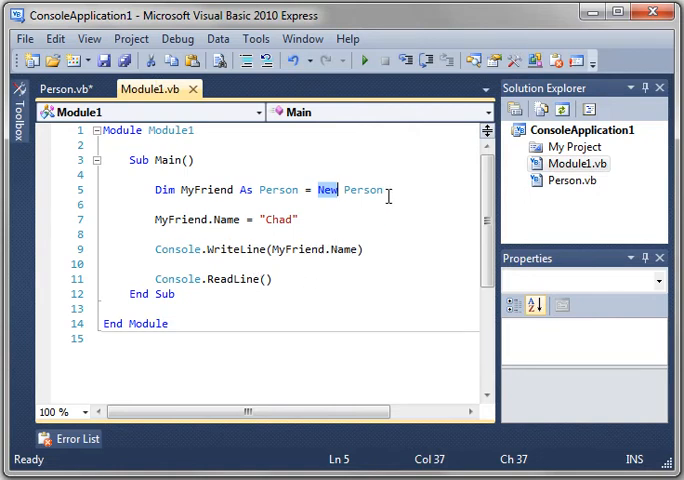
Pass 35 to New Person in Main and select the mAge parameter in Person.
type("(")
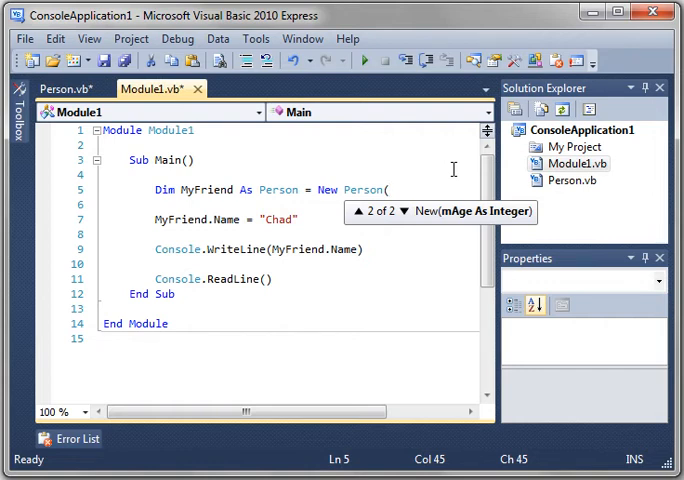
type("35")
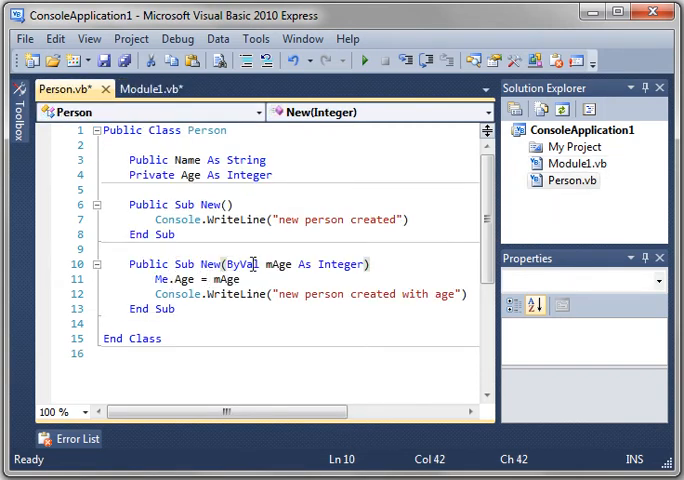
double_click(278, 264)
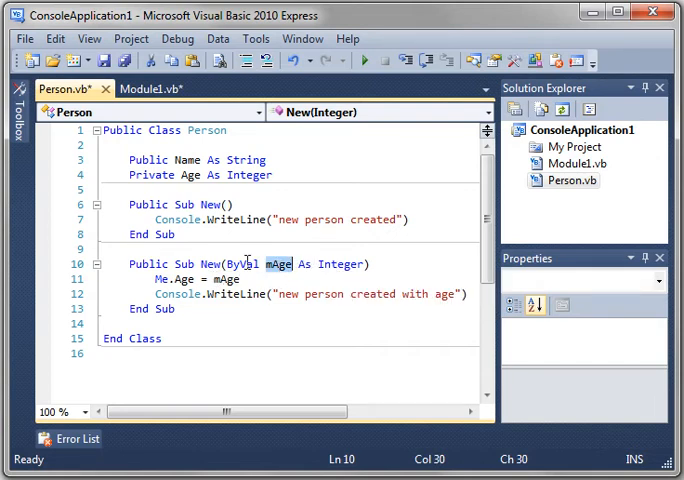
mouse_move(345, 264)
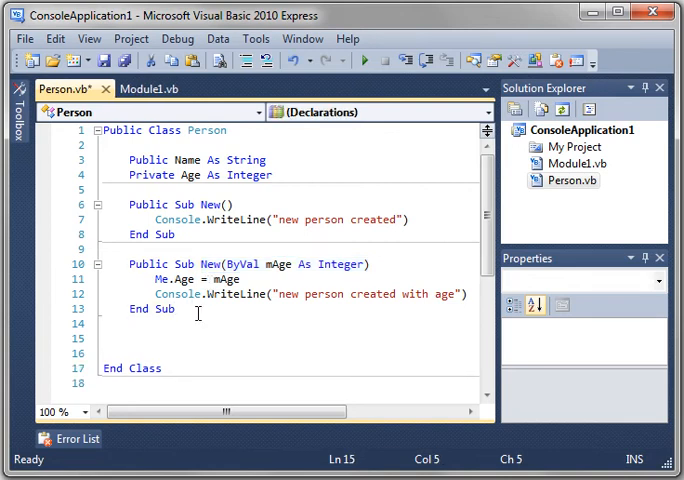
Add Public Function GetAge() As Integer returning Me.Age to the Person class.
type("pu")
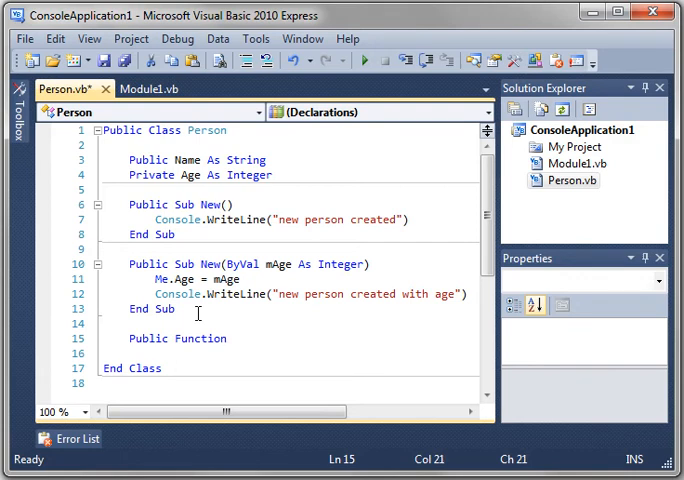
type("GetAge() As Integer")
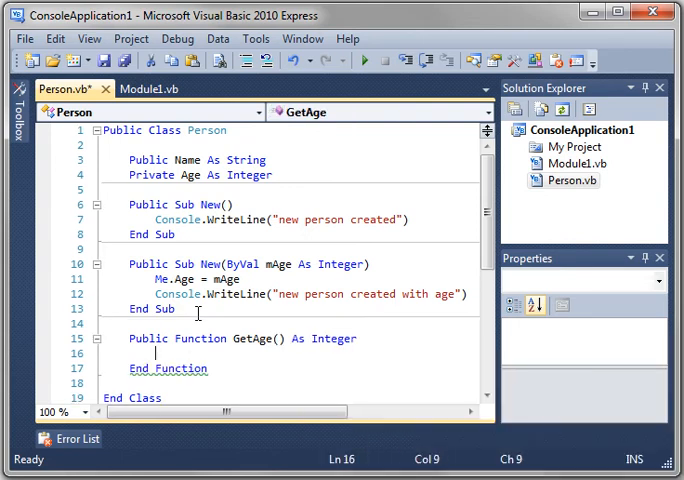
type("Return Me.Age")
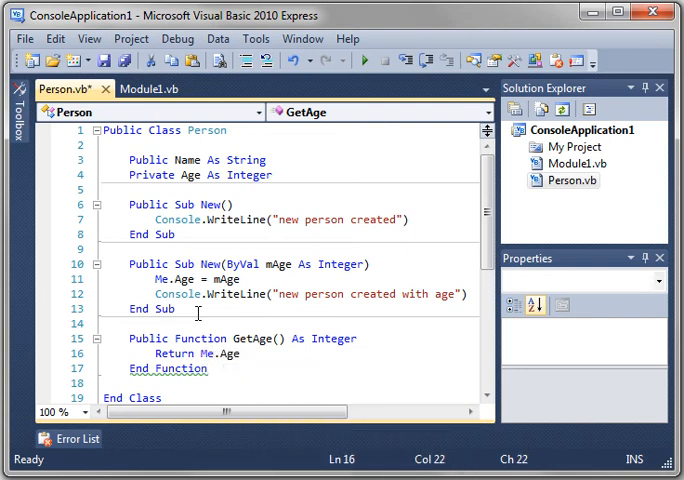
double_click(253, 338)
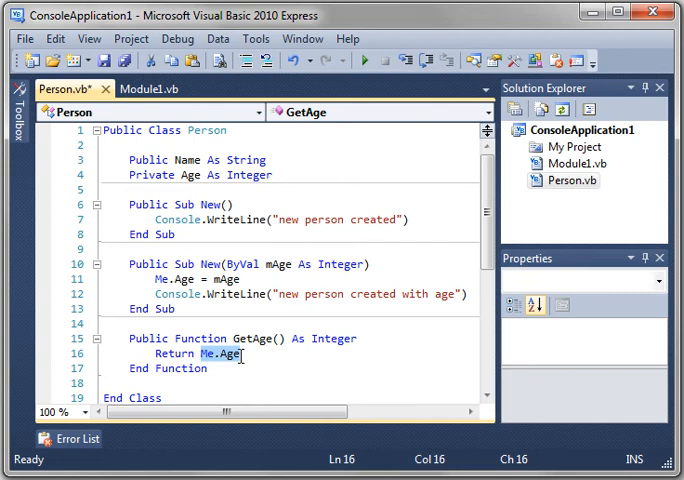
left_click(147, 89)
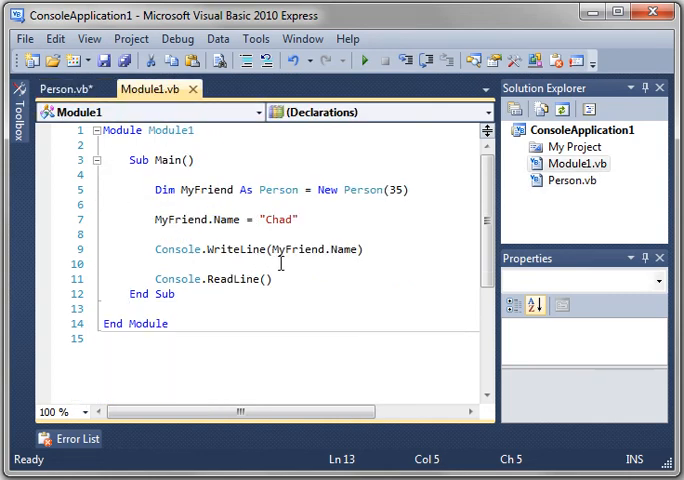
Add Console.WriteLine(MyFriend.GetAge) and view the console output ending in Chad and 35.
type("Cson")
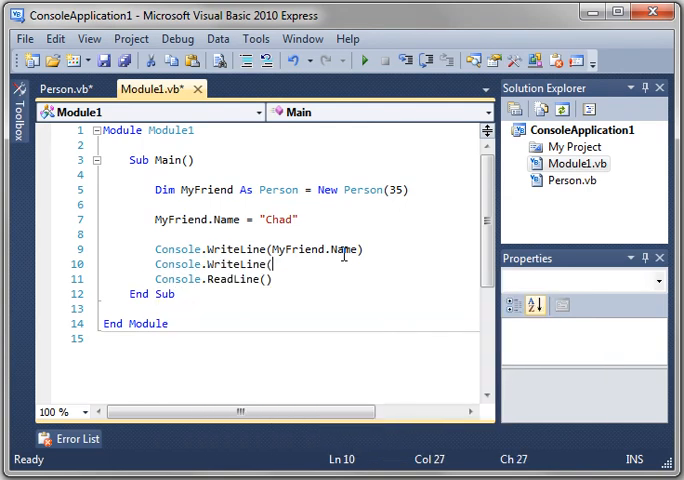
type("M")
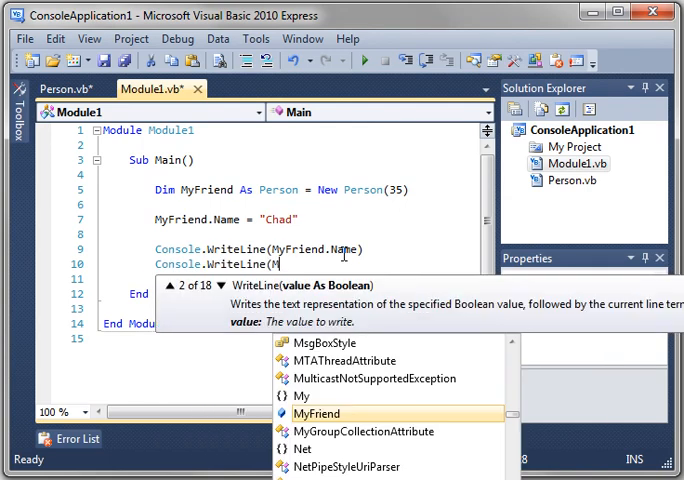
type("My")
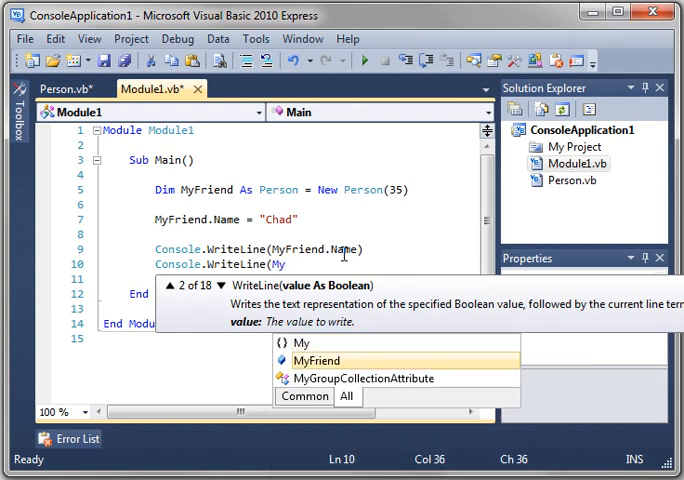
type("Friend.GetAge)")
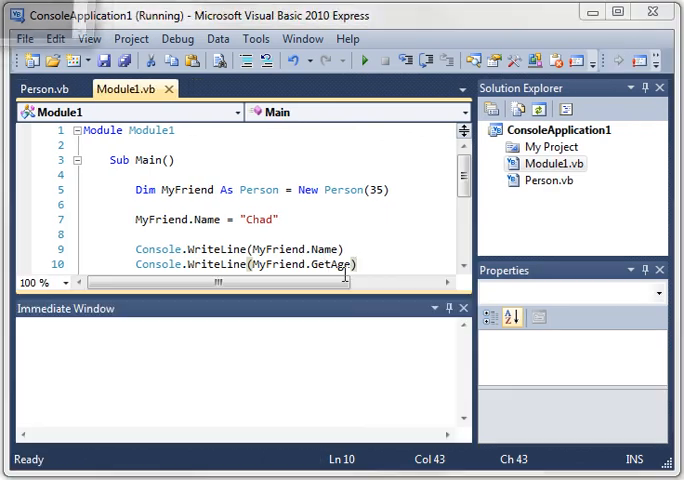
left_click(366, 60)
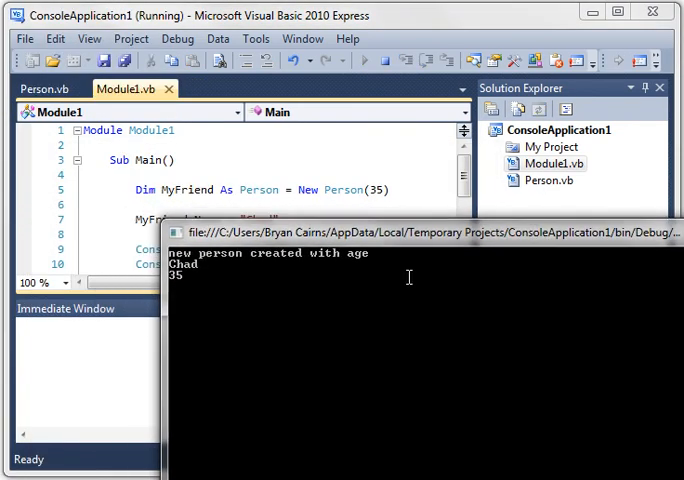